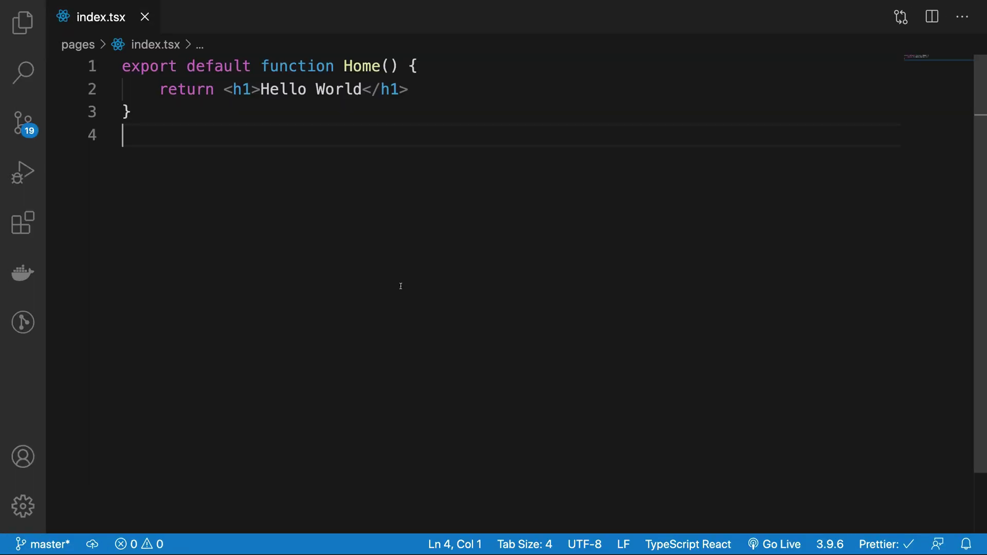
pyautogui.moveTo(287, 205)
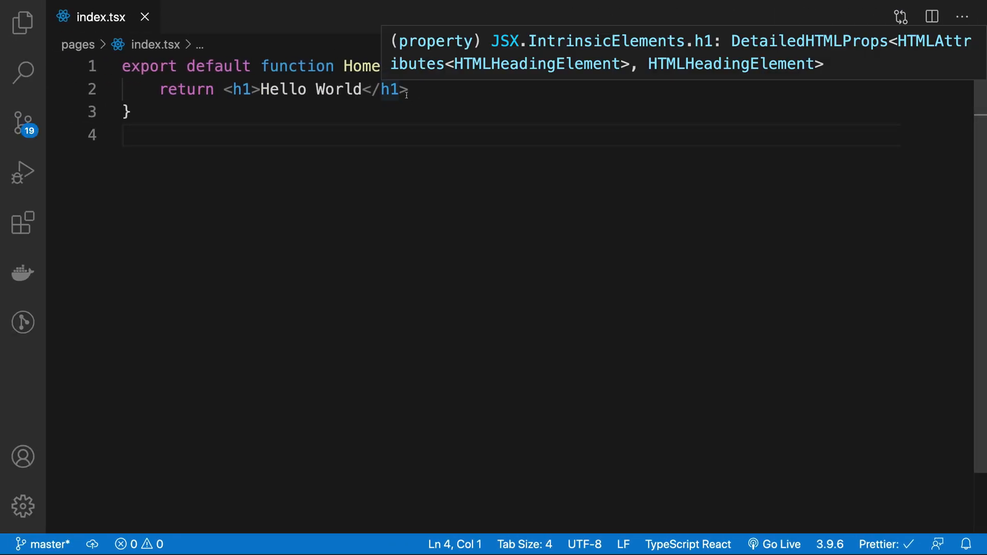
pyautogui.moveTo(429, 169)
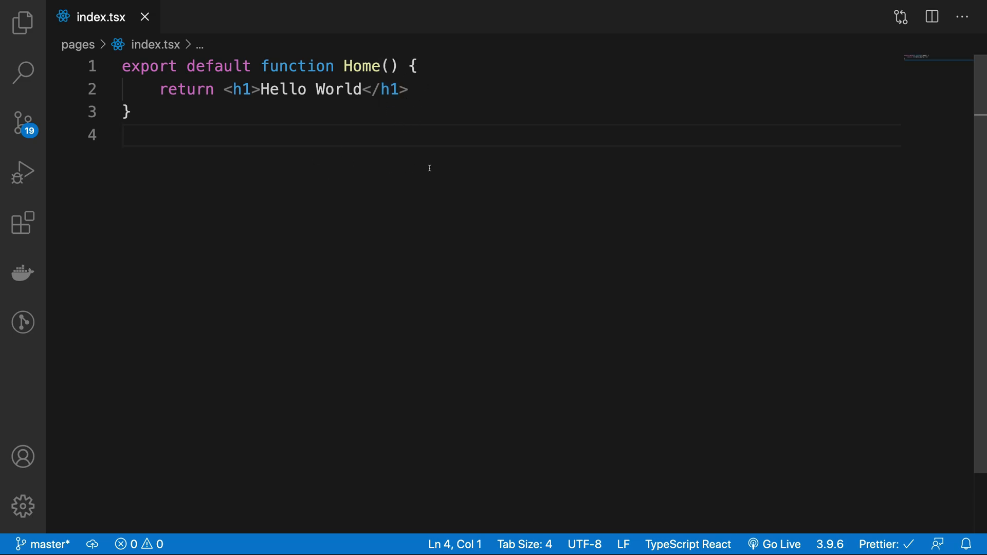
# Move Home.module.css, _app.tsx, globals.css and the nicepage files to Trash, keeping index.tsx and api.
pyautogui.click(23, 21)
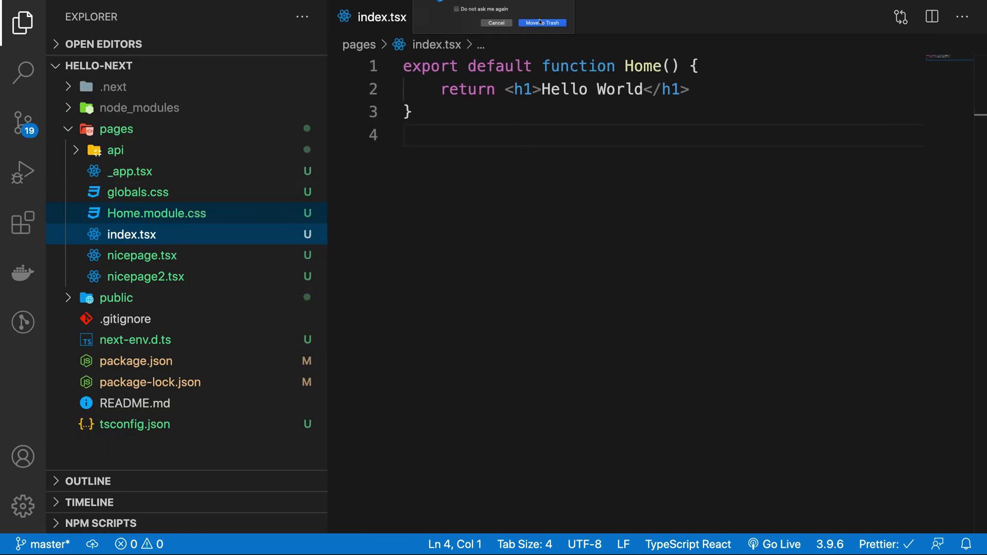
pyautogui.click(540, 23)
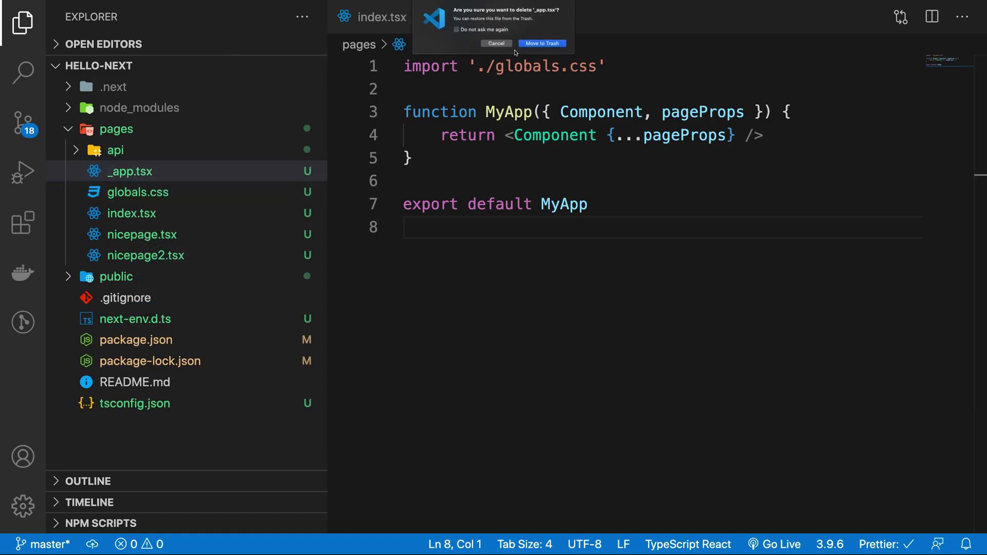
pyautogui.click(542, 43)
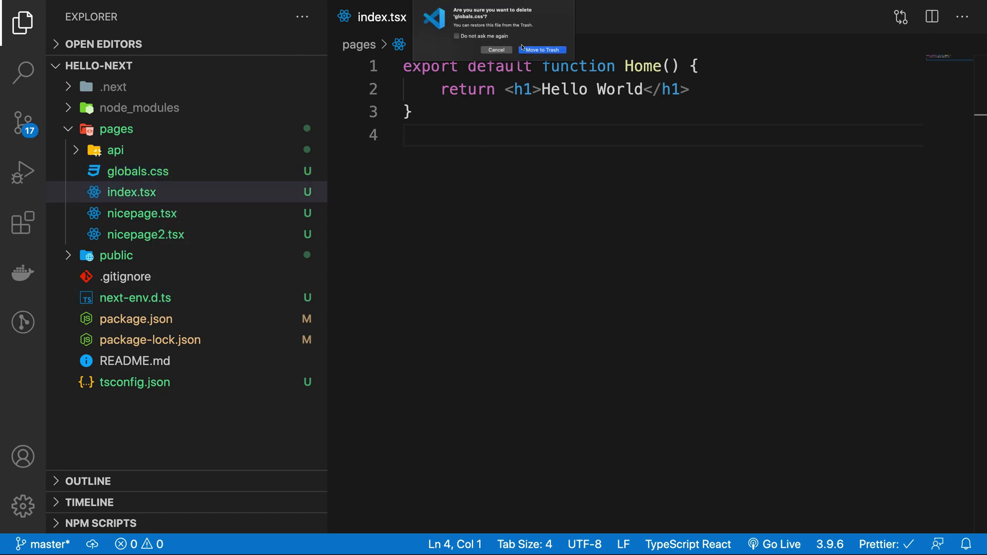
pyautogui.click(541, 49)
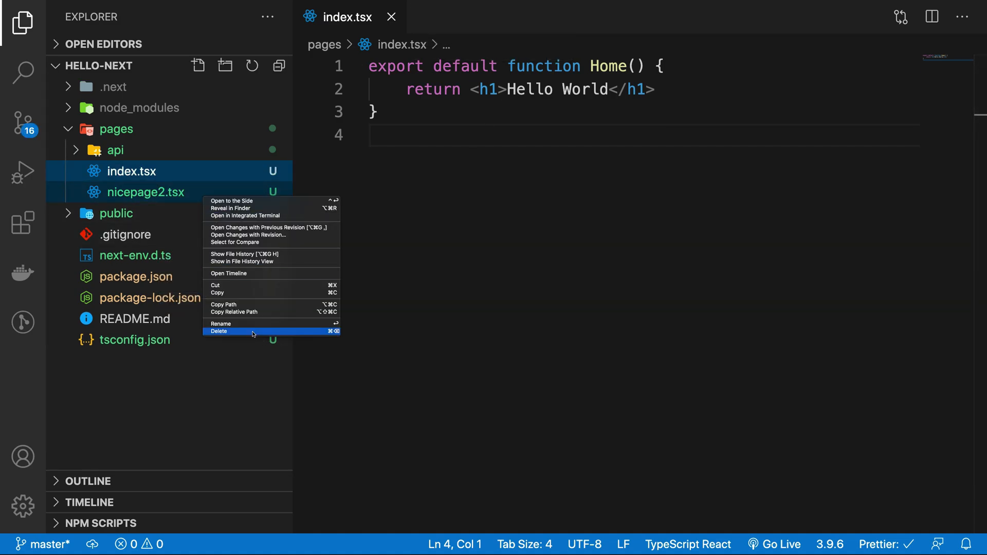
pyautogui.click(218, 331)
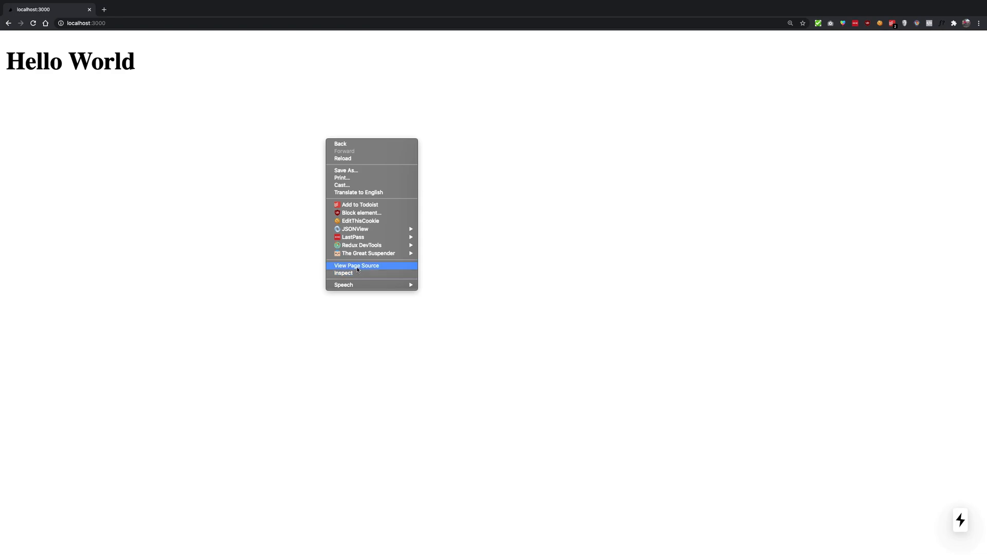
# View the HTML page source of the Hello World page at localhost:3000.
pyautogui.click(356, 265)
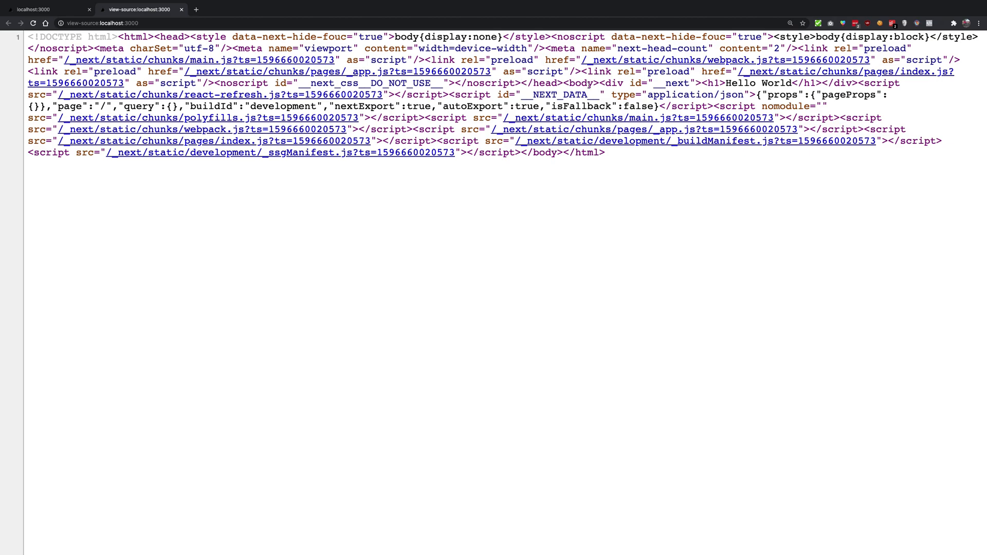
pyautogui.moveTo(569, 296)
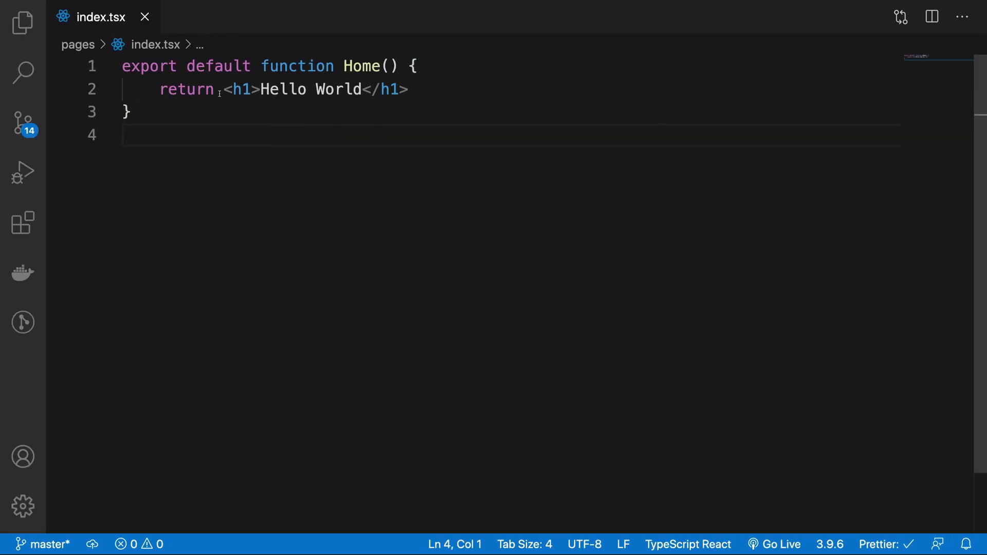
# Add the comment line "// Styled-JSX" at the top of index.tsx.
pyautogui.write('//')
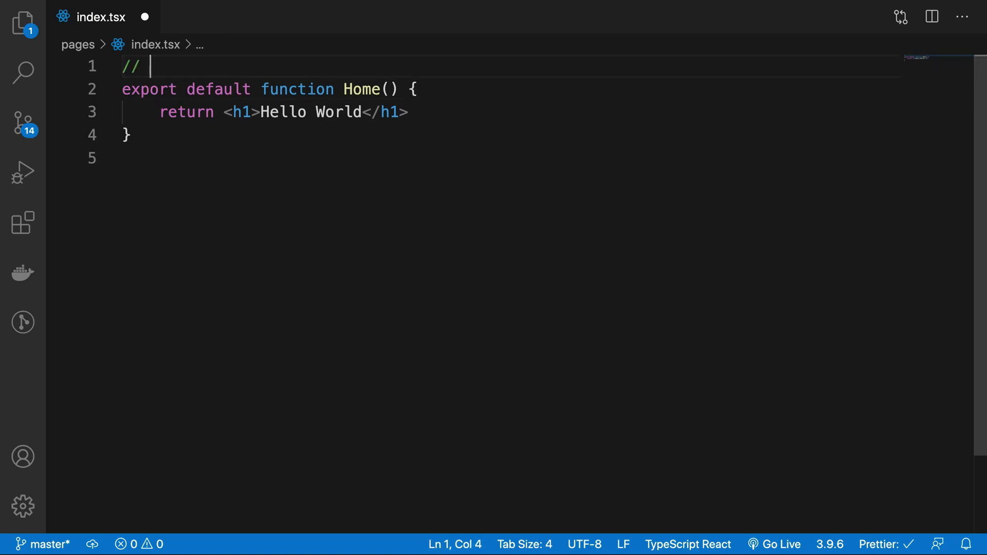
pyautogui.write('Styled-J')
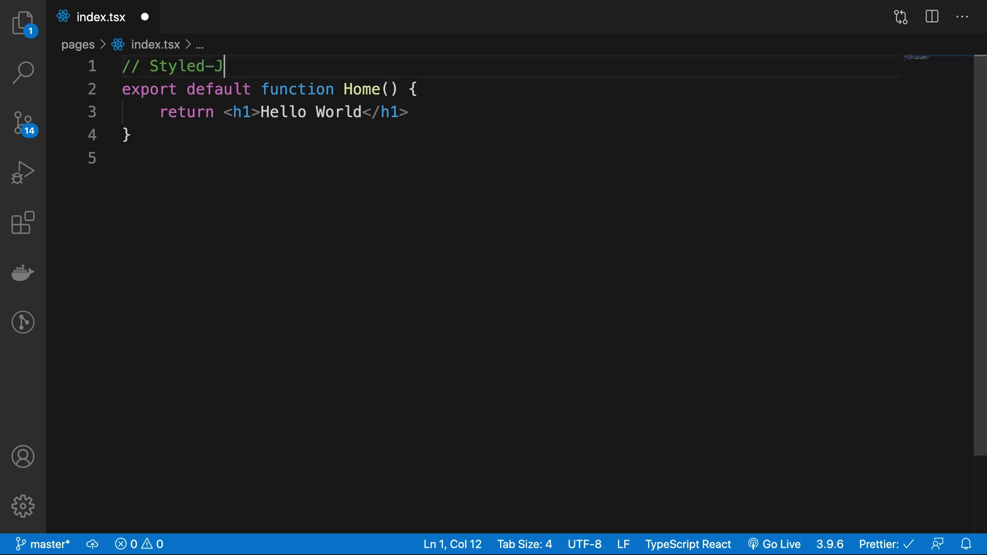
pyautogui.write('SX')
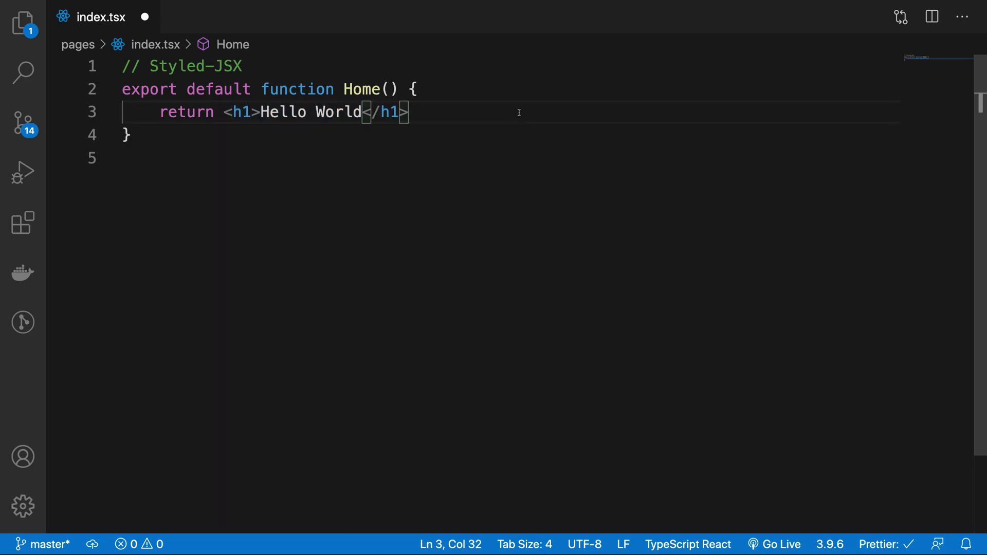
pyautogui.moveTo(436, 114)
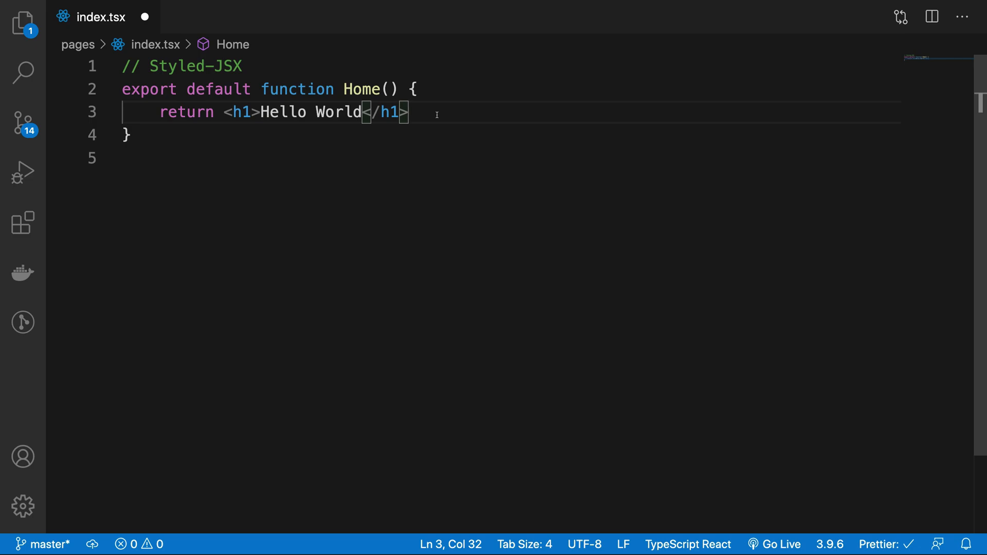
pyautogui.moveTo(362, 132)
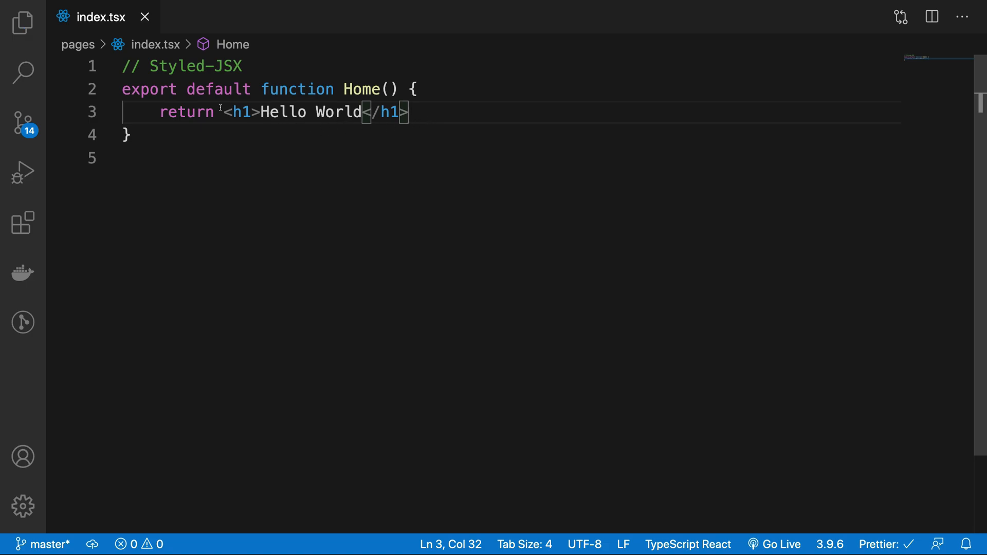
# Wrap the h1 in a div with a style jsx block defining .title { color: red; }.
pyautogui.write('div>')
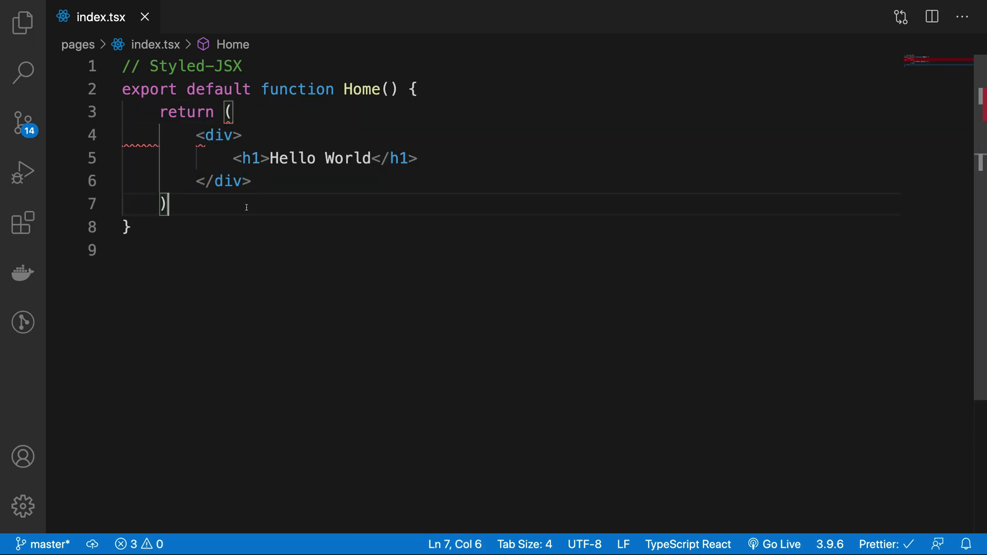
pyautogui.write('<style jsx></style>')
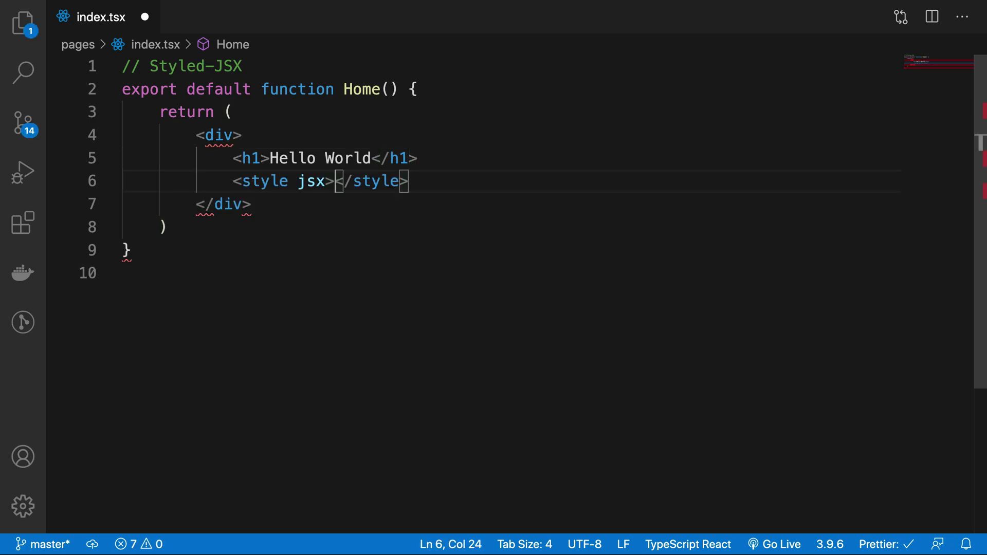
pyautogui.press('Enter')
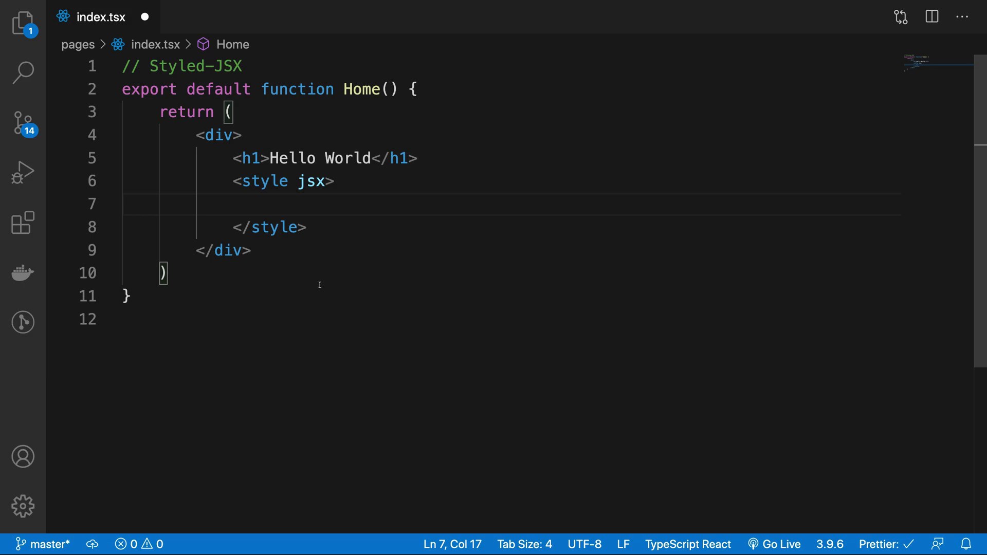
pyautogui.write('{`')
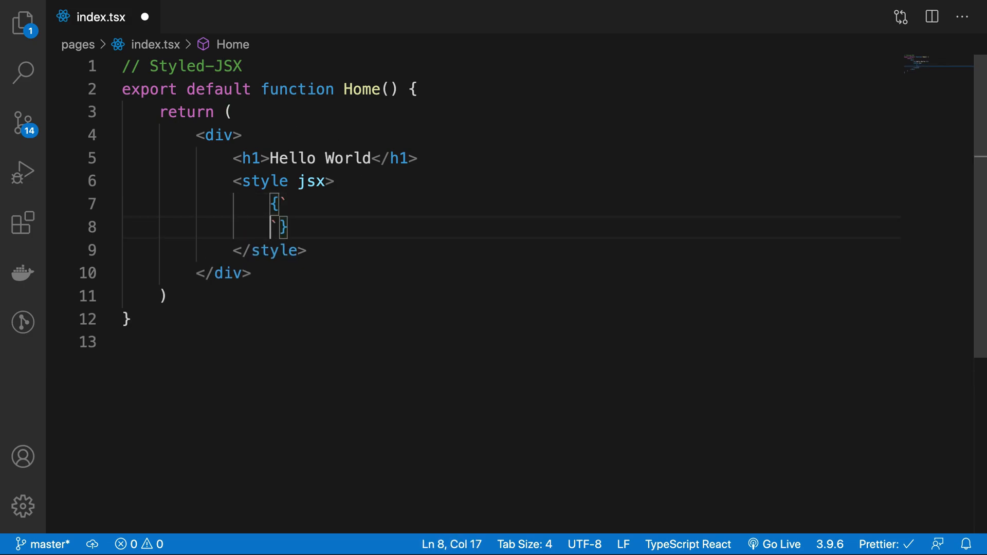
pyautogui.press('Enter')
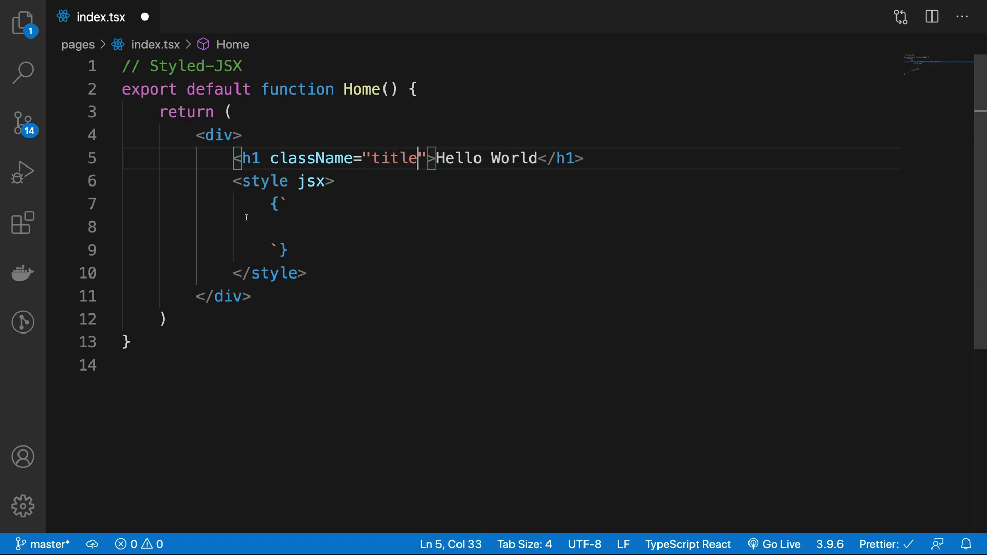
pyautogui.write('.title {')
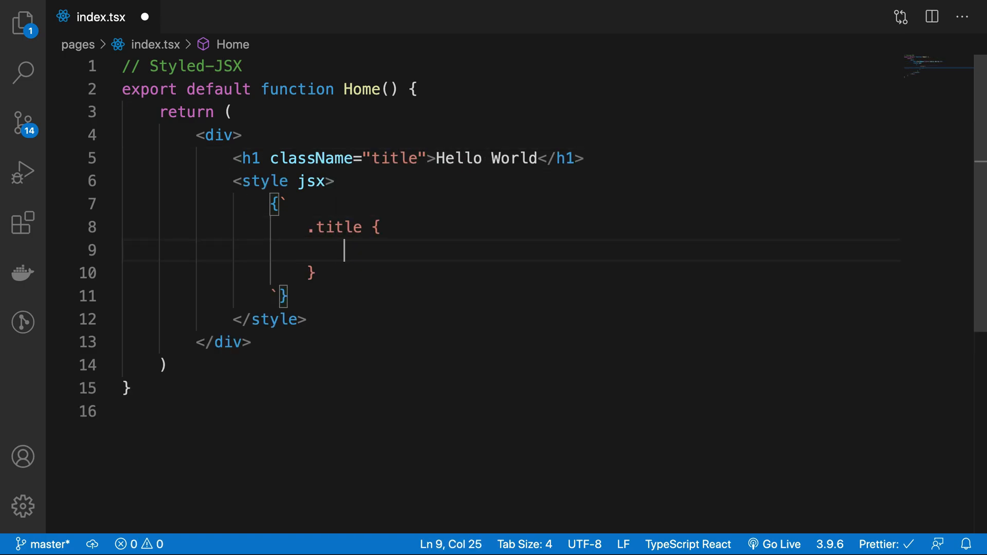
pyautogui.write('color: red;')
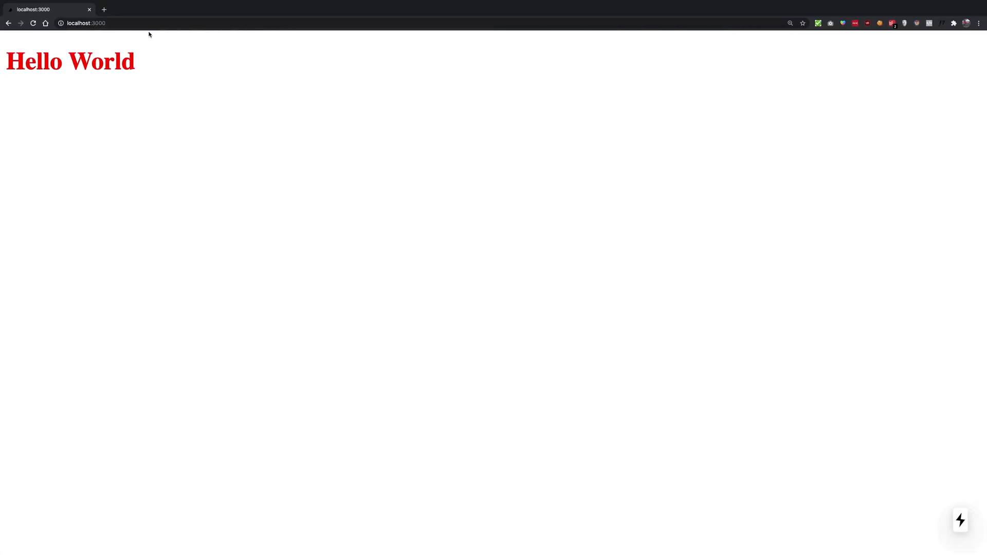
pyautogui.moveTo(126, 123)
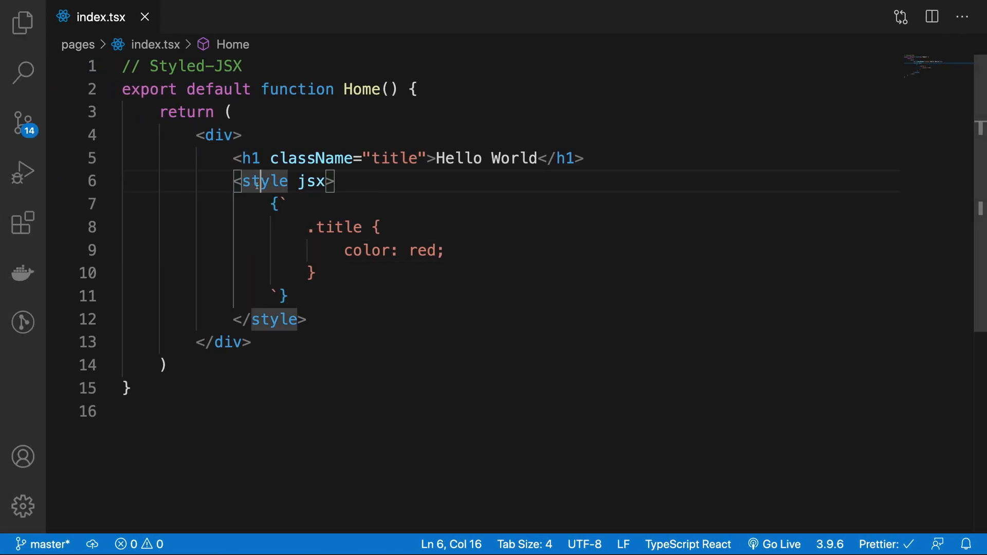
# Start a new function declaration below the Styled-JSX comment, above Home.
pyautogui.click(22, 21)
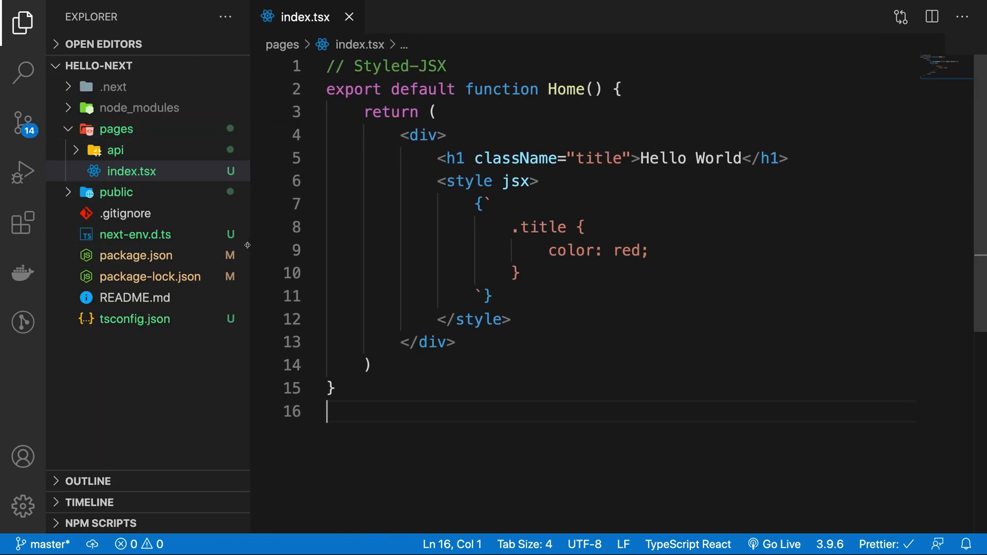
pyautogui.click(435, 250)
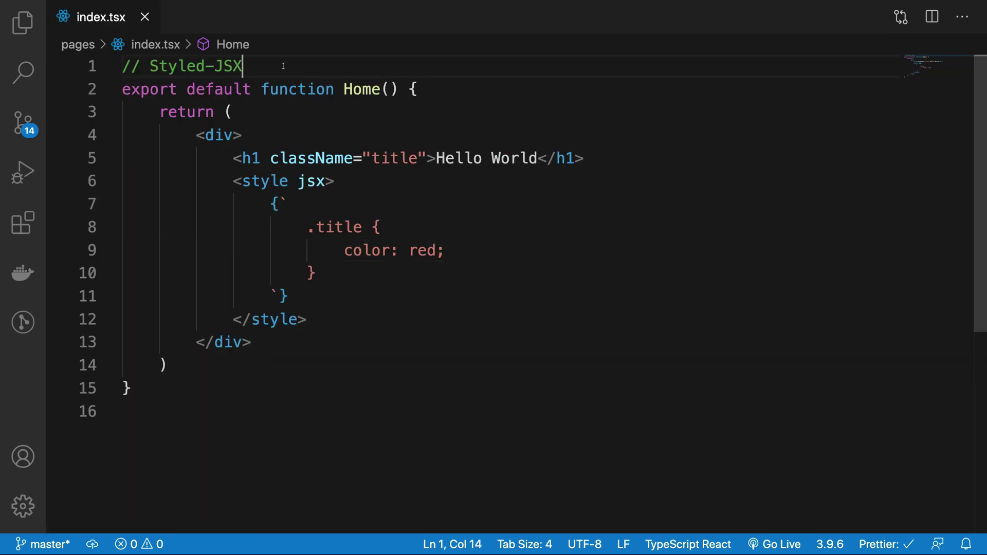
pyautogui.write('function')
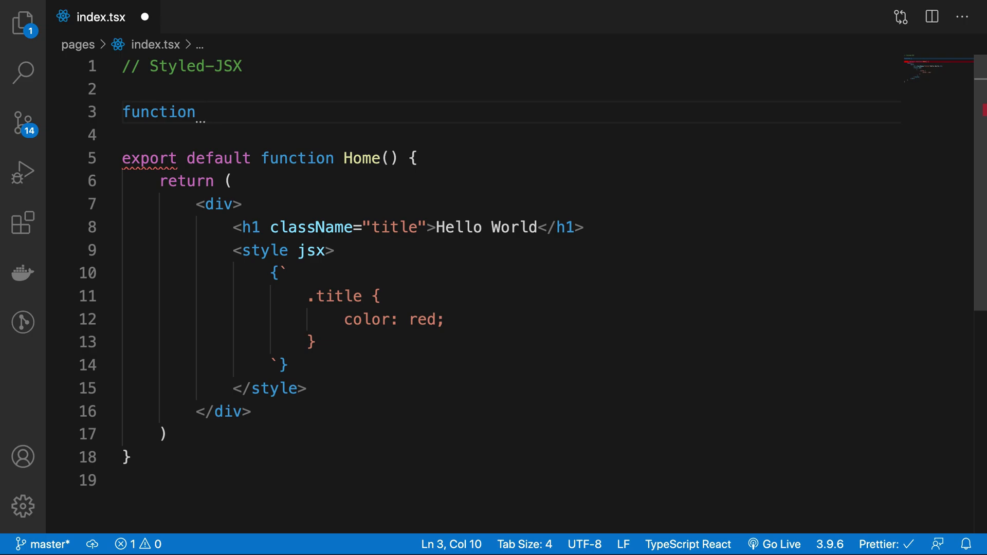
# Define a Heading(props) component returning an h1 with props.heading.
pyautogui.write('Heading')
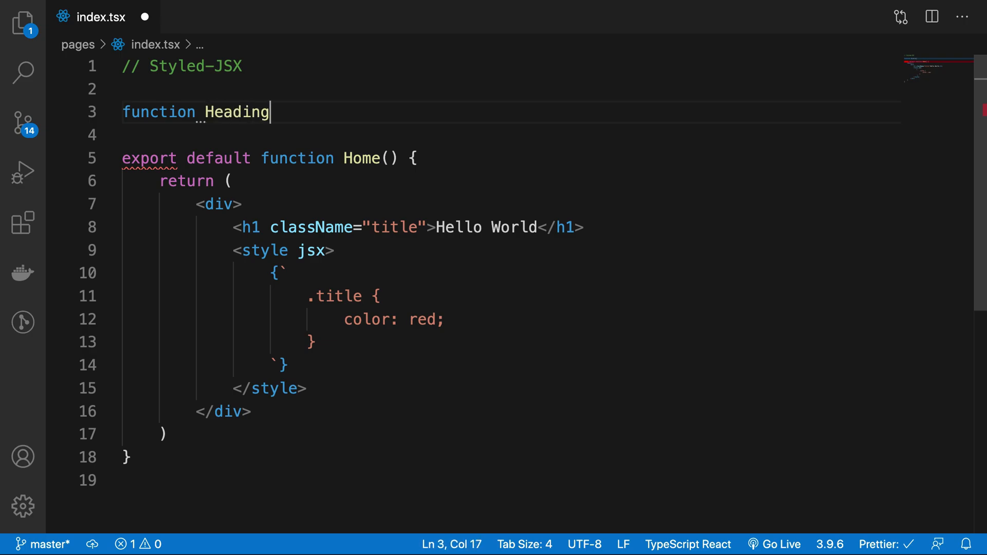
pyautogui.write('() {')
pyautogui.write('return <h1>{</h1>')
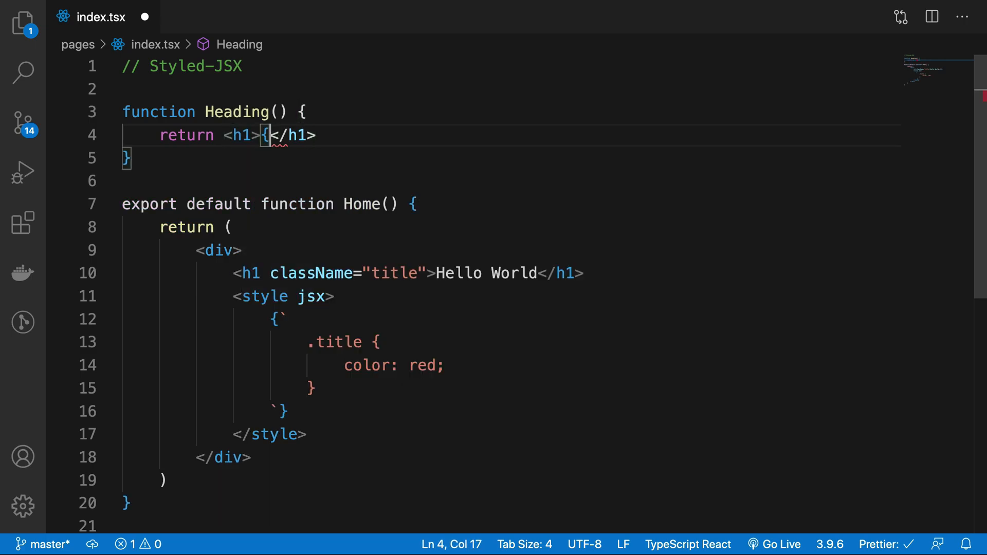
pyautogui.write('props')
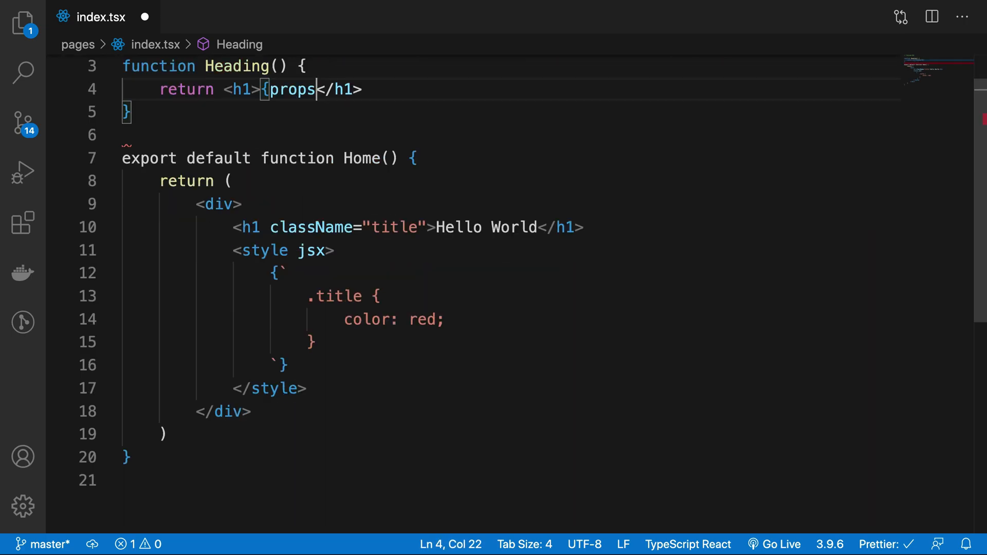
pyautogui.write('.heading}')
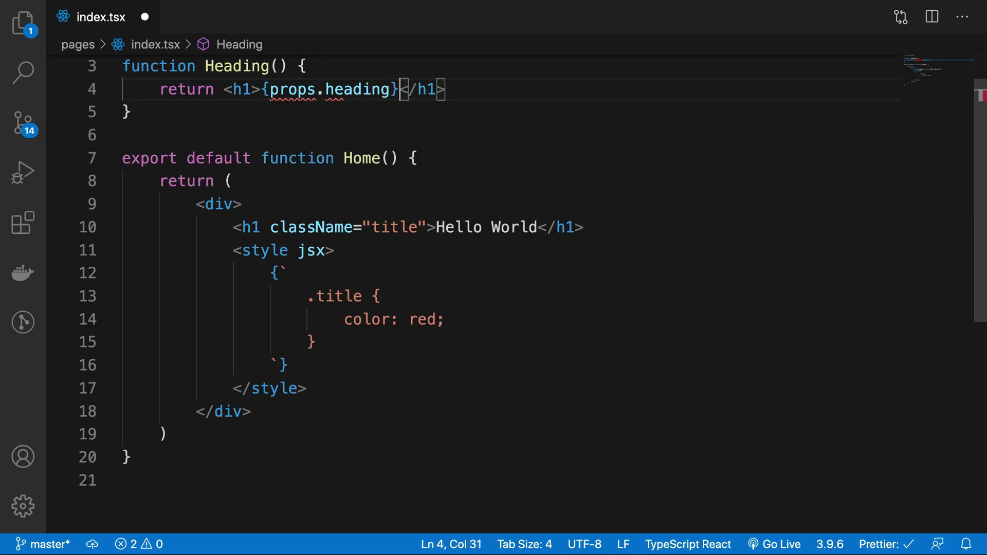
pyautogui.write('props')
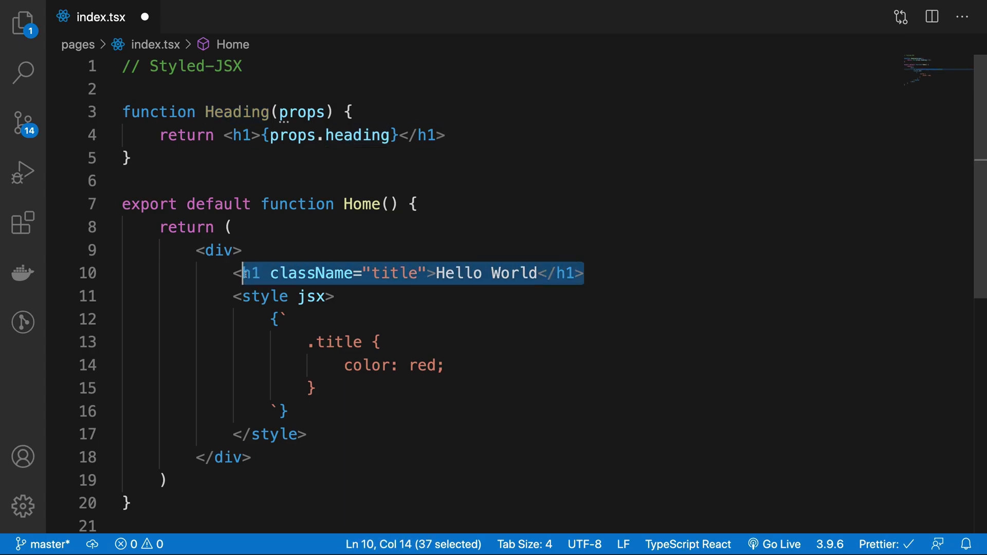
# Render <Heading heading="Heading" /> in Home with a style jsx h1 red block and an <h1>Here</h1>.
pyautogui.write('<Heading')
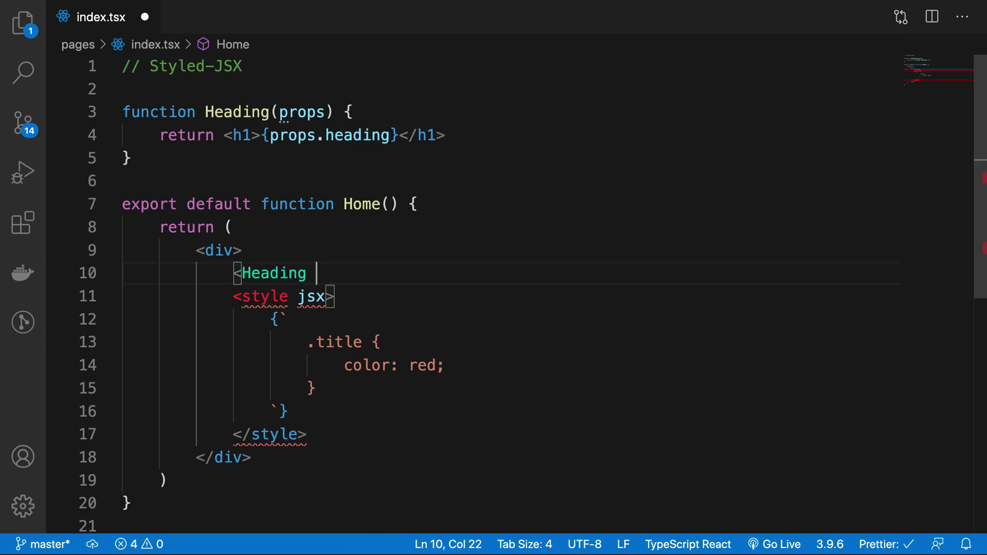
pyautogui.write('heading=""')
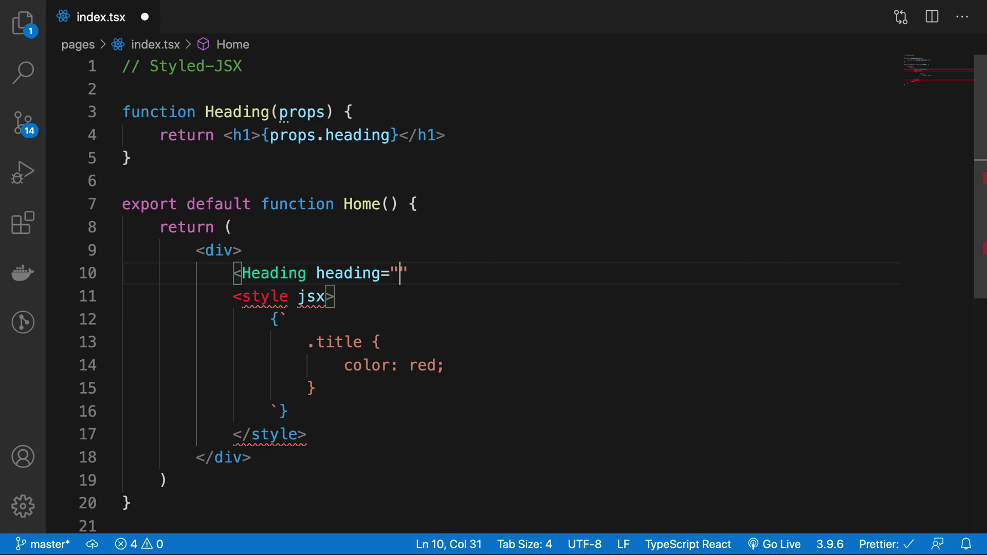
pyautogui.write('Heading" />')
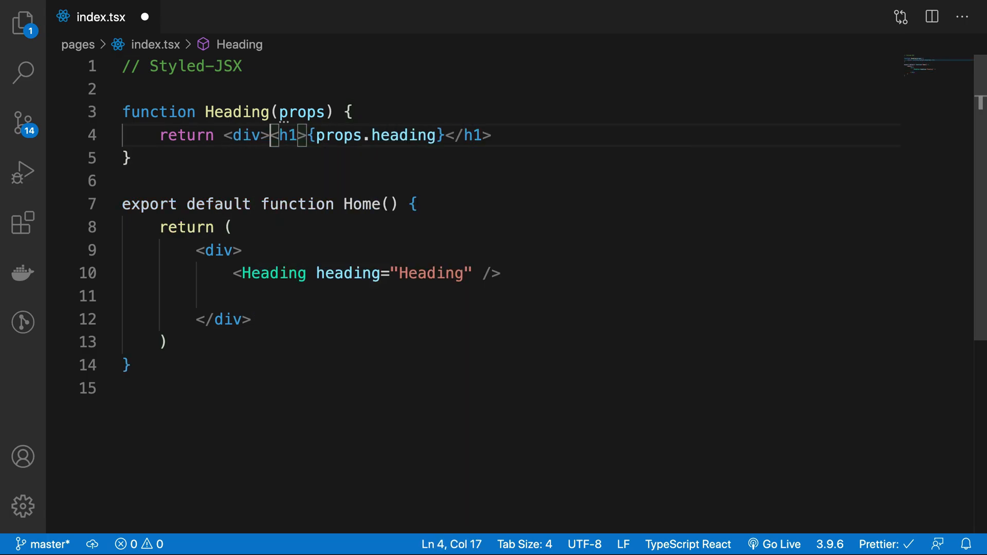
pyautogui.press('Enter')
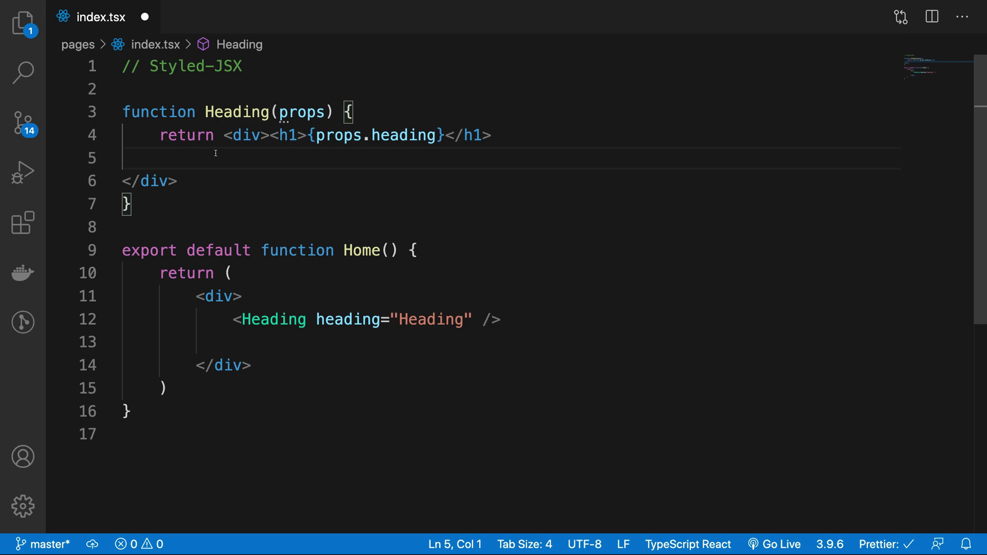
pyautogui.write('<styl')
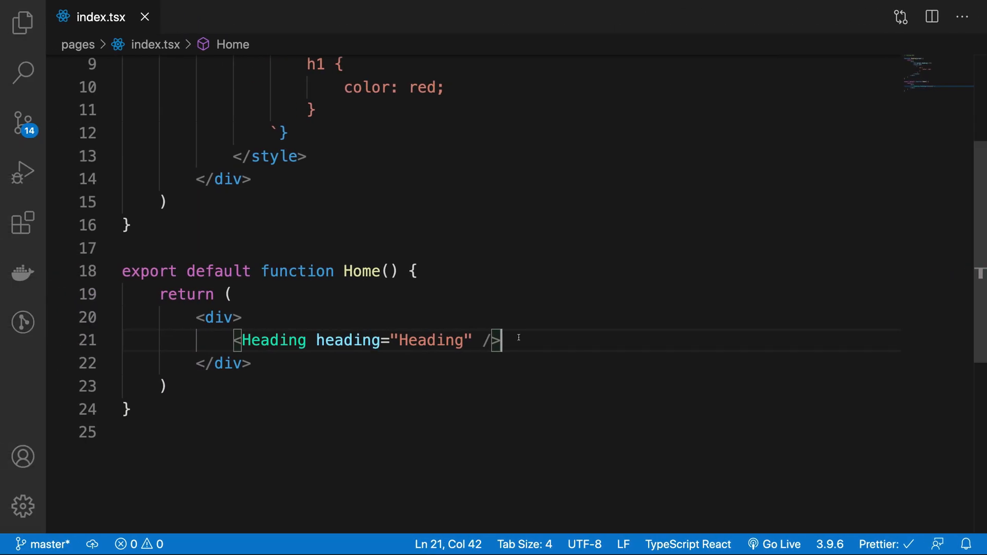
pyautogui.write('<h1>Here</h1>')
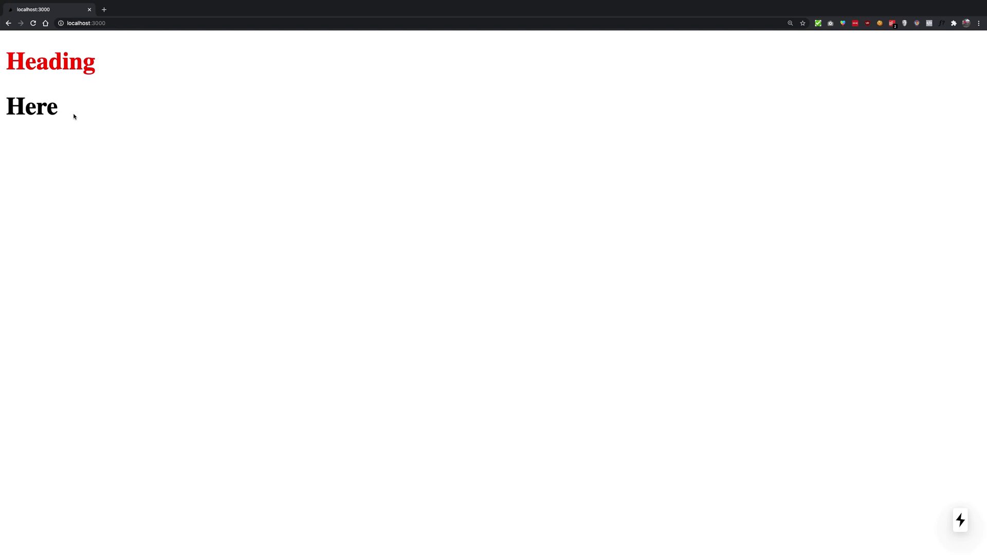
pyautogui.doubleClick(32, 106)
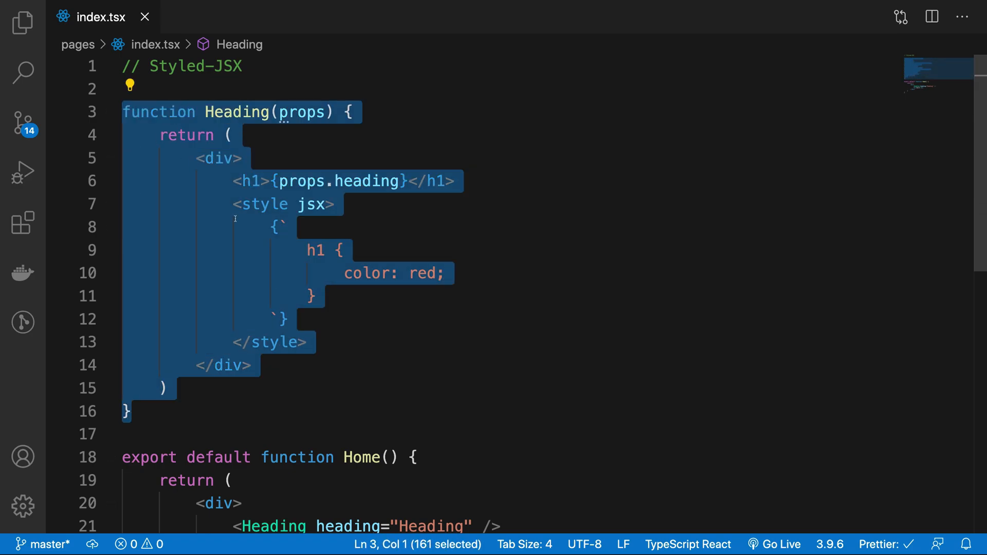
pyautogui.moveTo(357, 349)
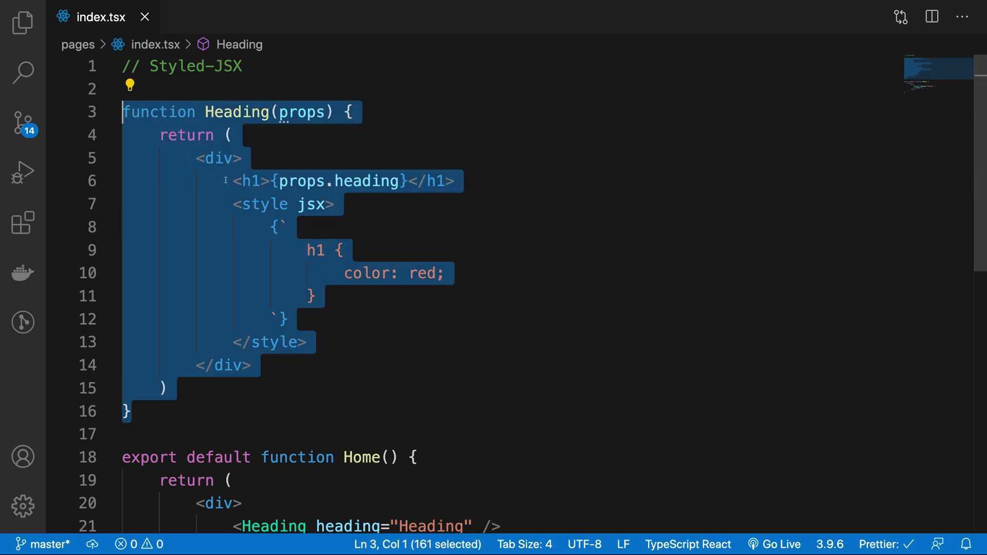
pyautogui.moveTo(403, 237)
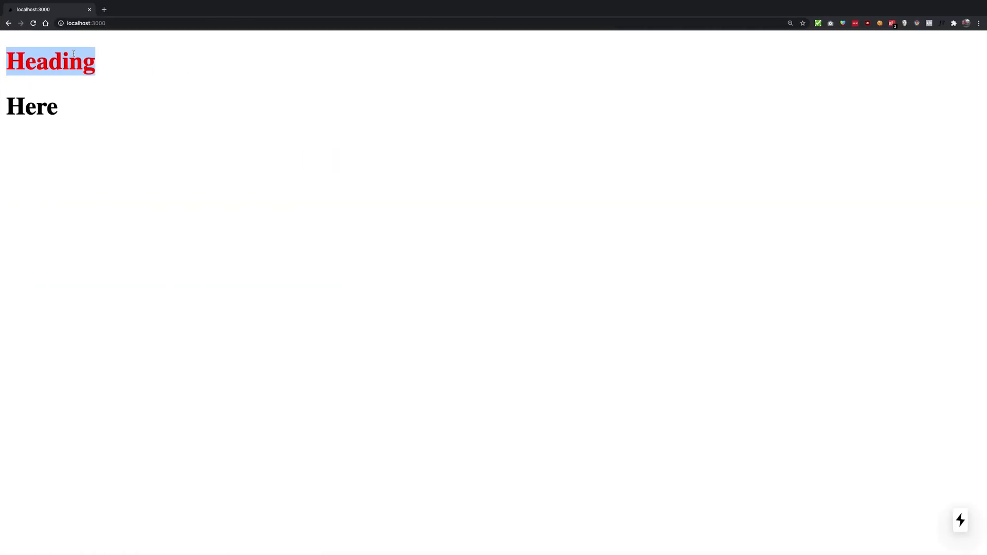
# Inspect the Heading h1 in DevTools to see its jsx-785972545 class and color: red rule.
pyautogui.press('F12')
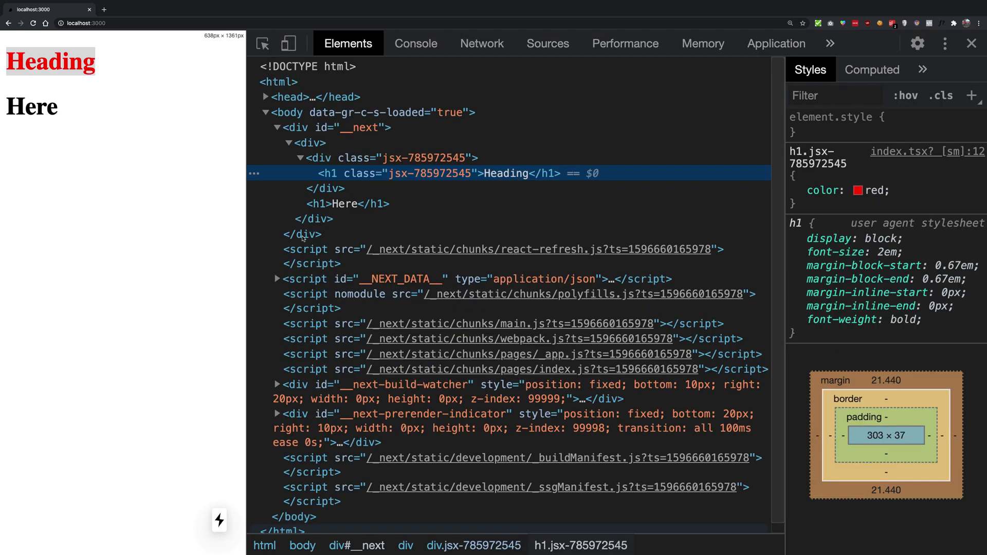
pyautogui.moveTo(546, 175)
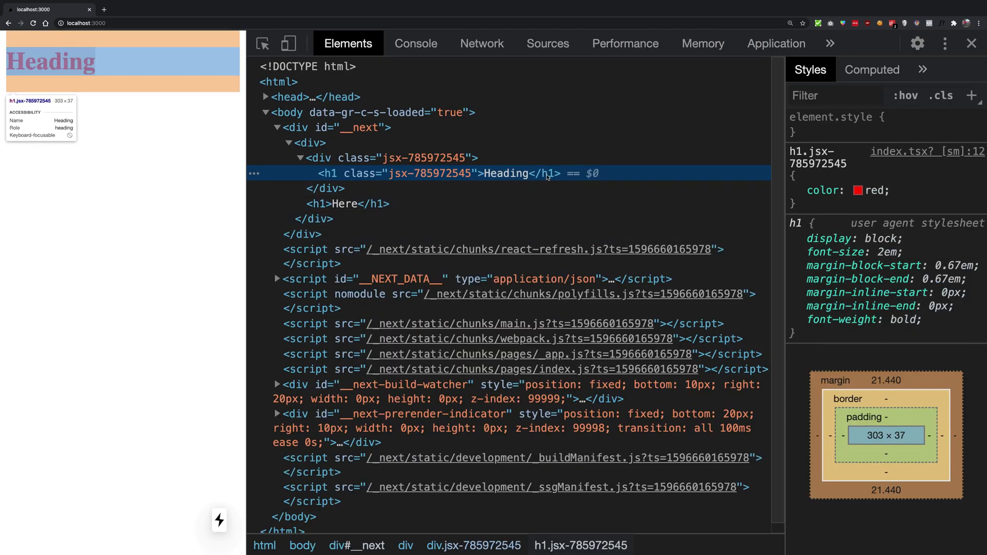
pyautogui.click(323, 159)
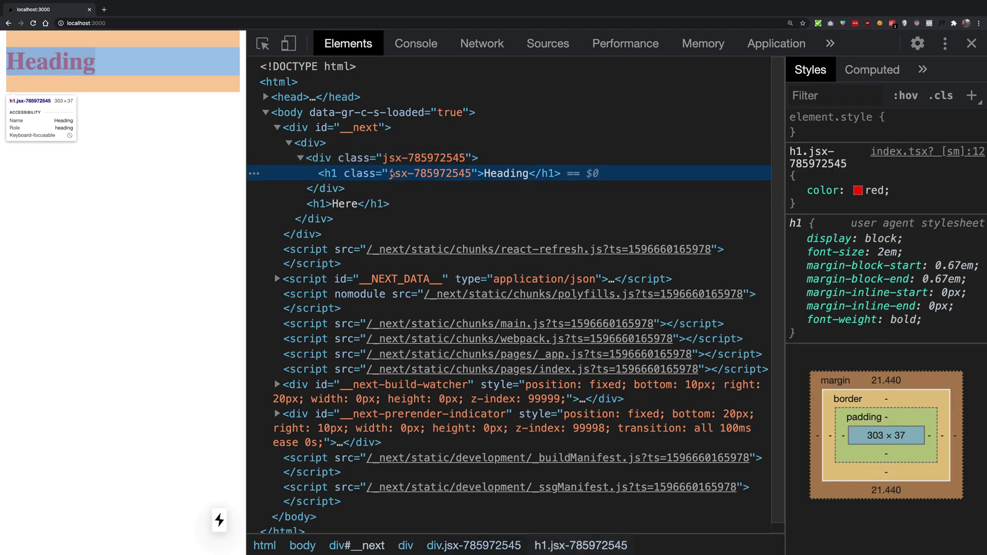
pyautogui.moveTo(433, 174)
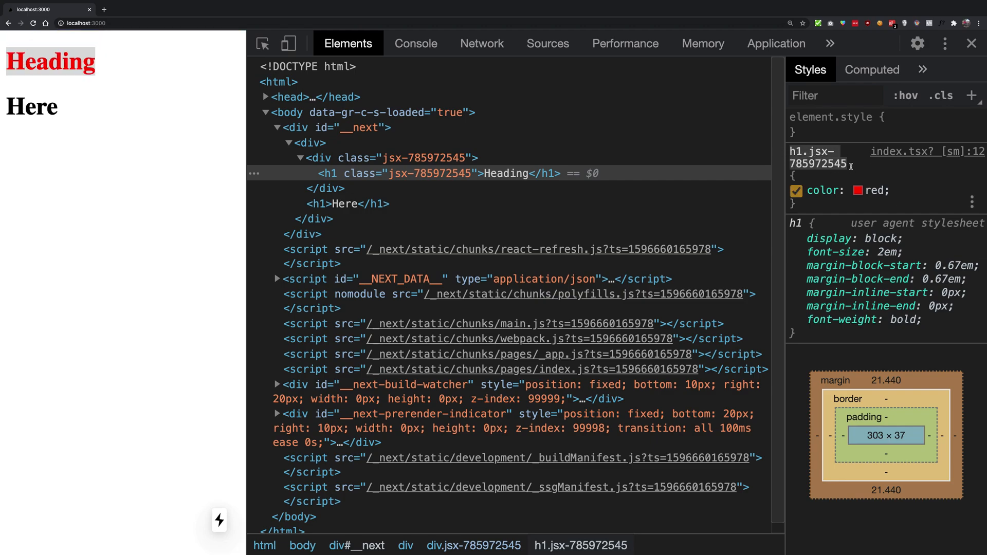
pyautogui.moveTo(905, 204)
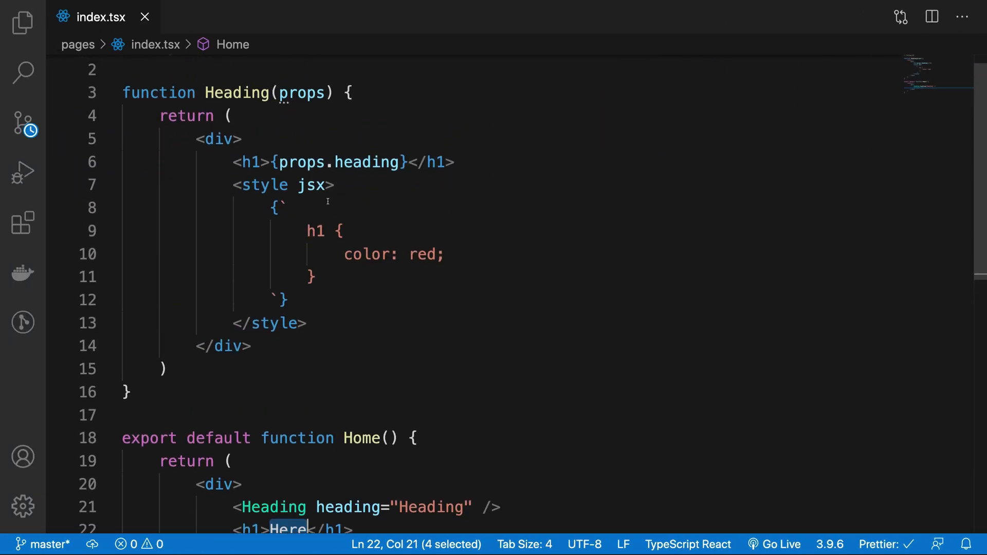
# Mark Heading's style block as jsx global and check both h1s render red.
pyautogui.write('glo')
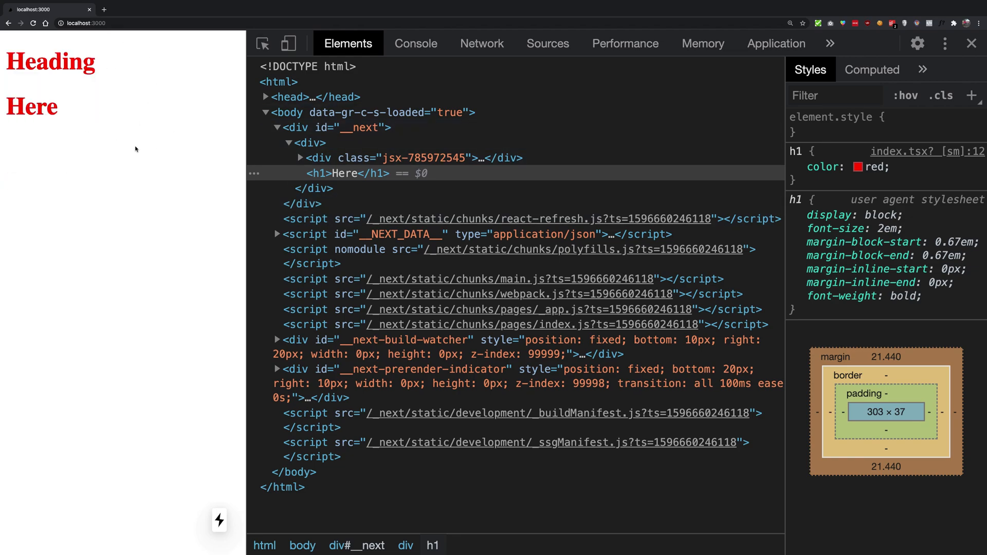
pyautogui.click(301, 158)
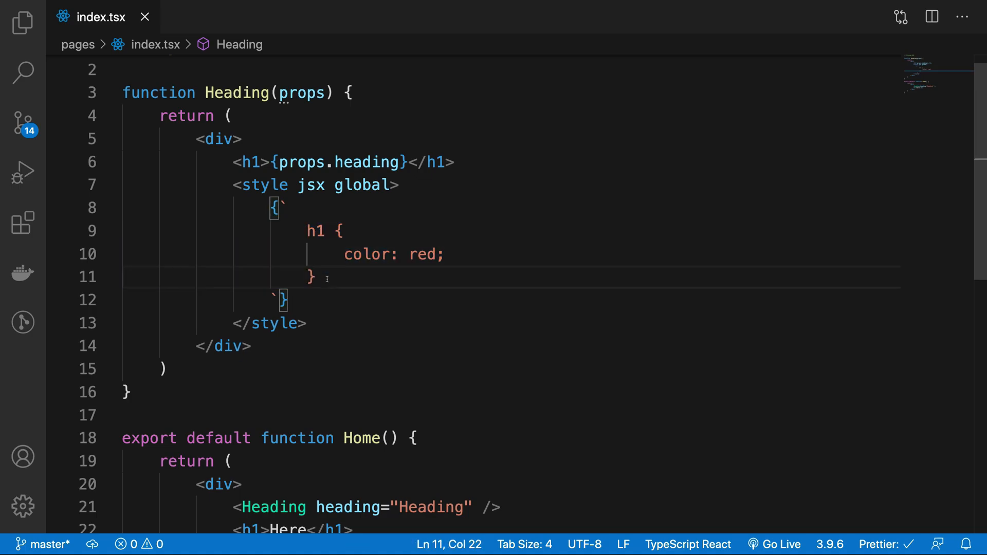
pyautogui.scroll(-3)
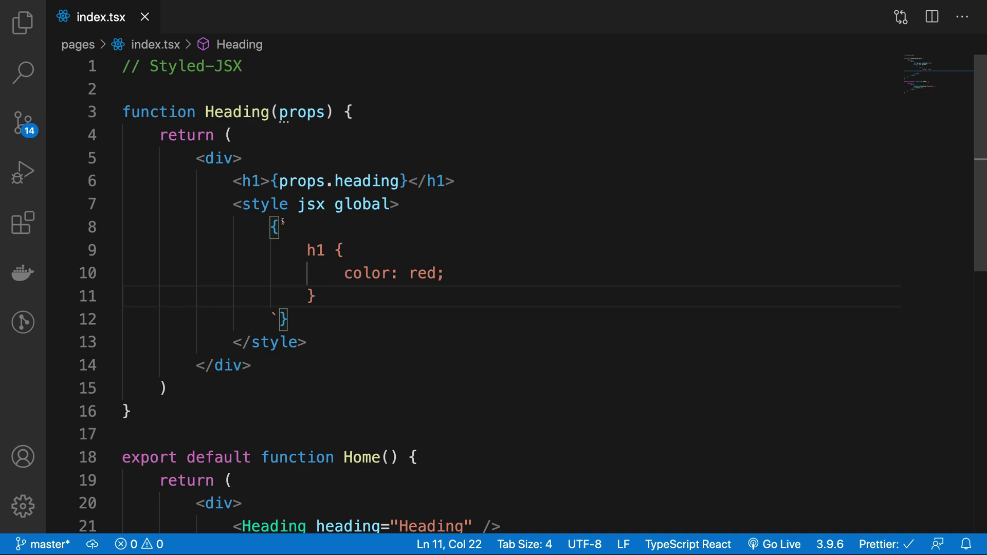
# Replace the h1 colour red with the ${variables} interpolation.
pyautogui.doubleClick(423, 273)
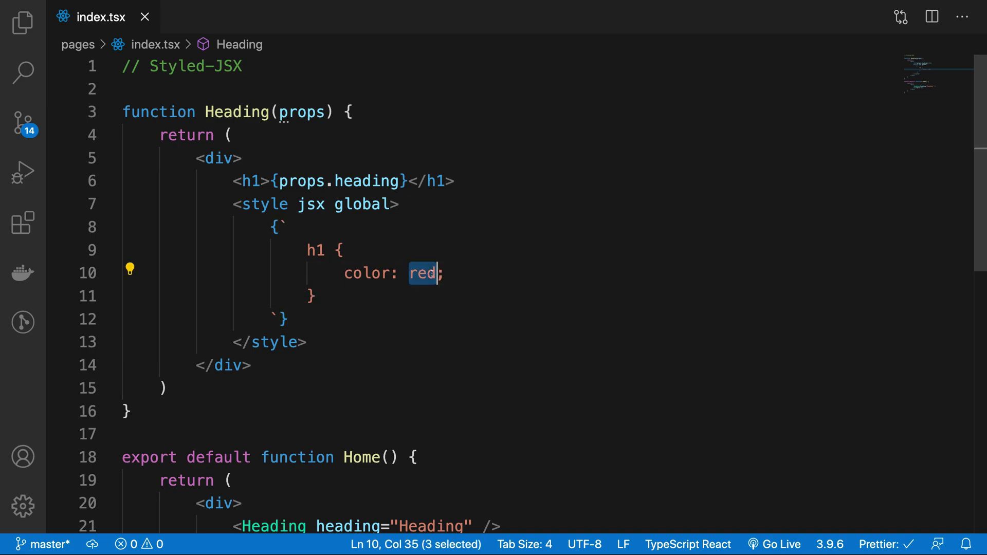
pyautogui.write('${}')
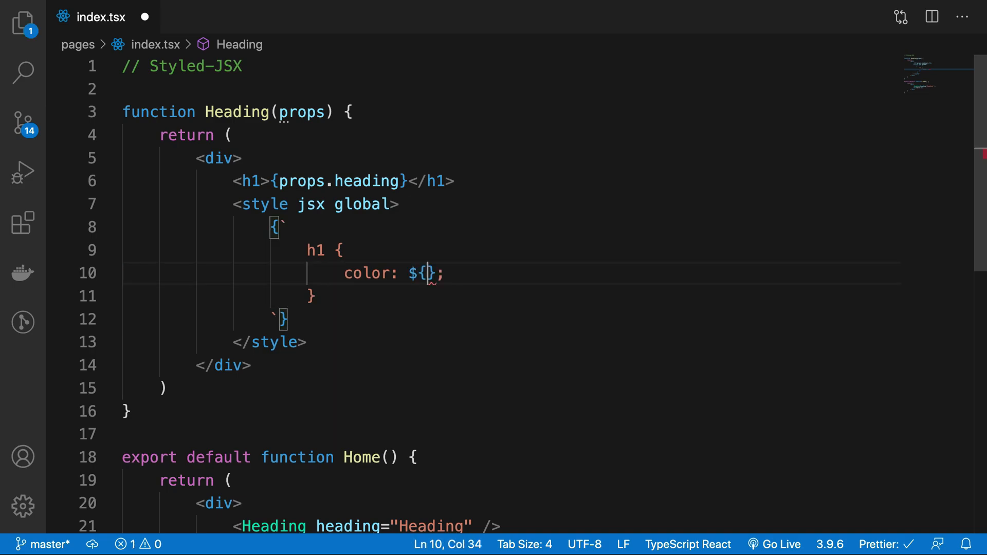
pyautogui.write('variables')
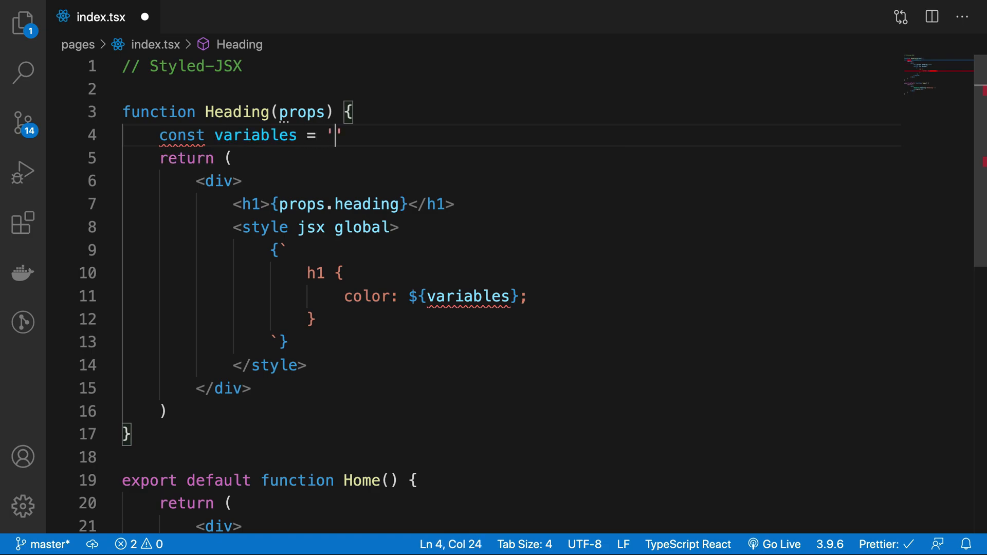
pyautogui.write('red')
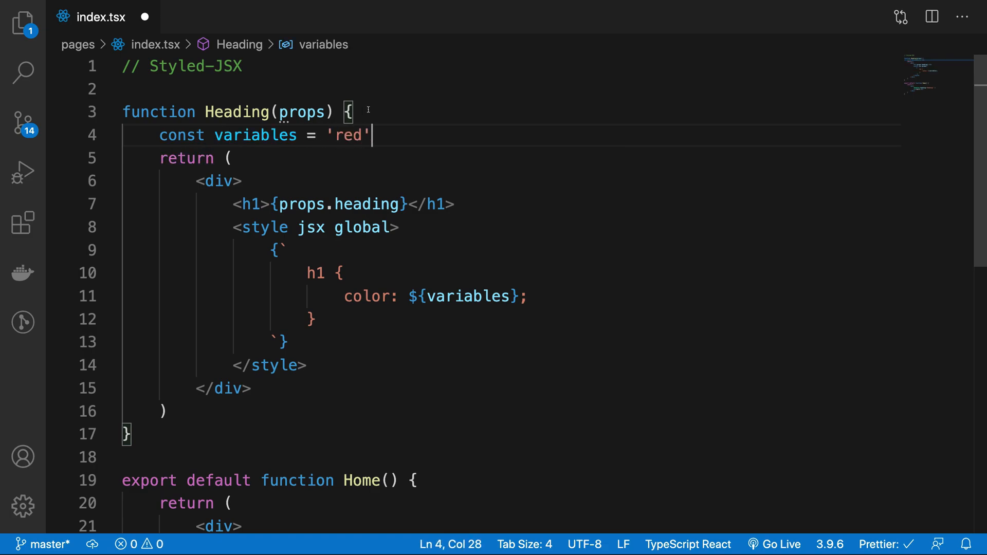
# Define const variables = Math.random() > 0.5 ? 'red' : 'blue' inside Heading.
pyautogui.write('Math.ra')
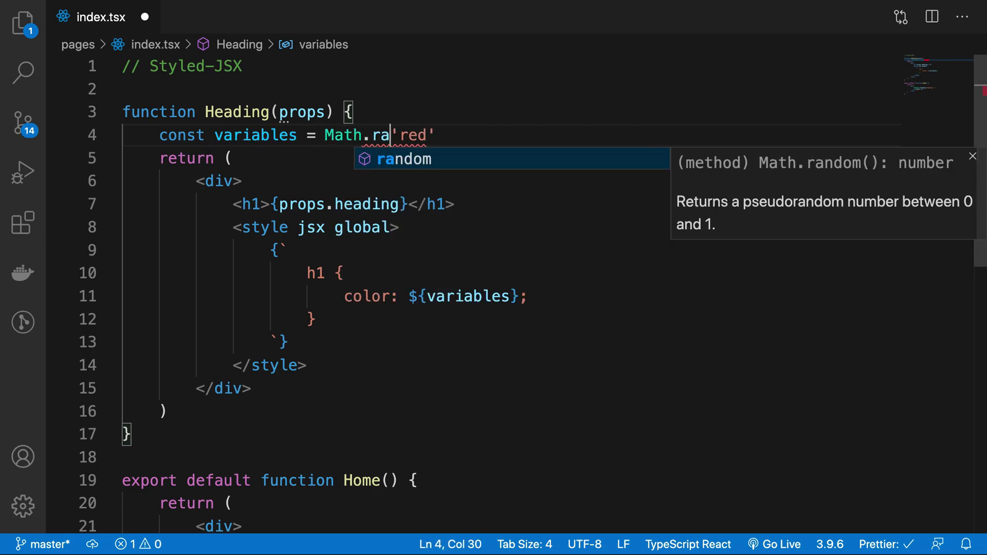
pyautogui.write('ndom() > 0.5')
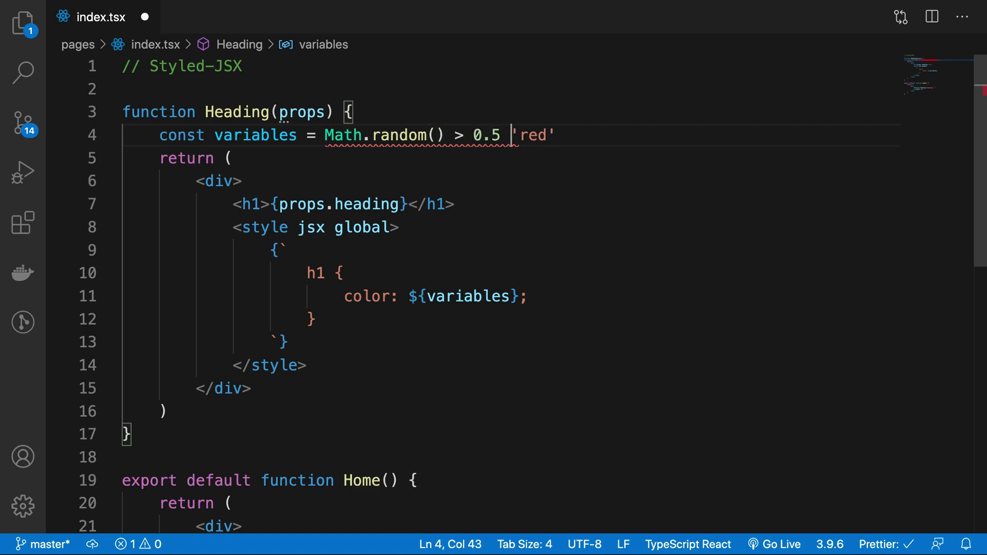
pyautogui.write("? 'red' : 'b")
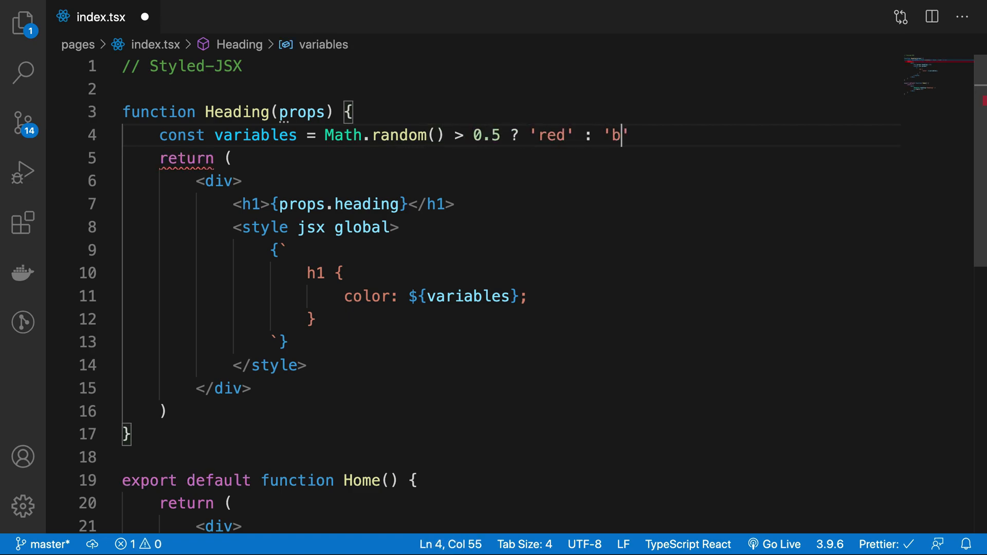
pyautogui.write("lue'")
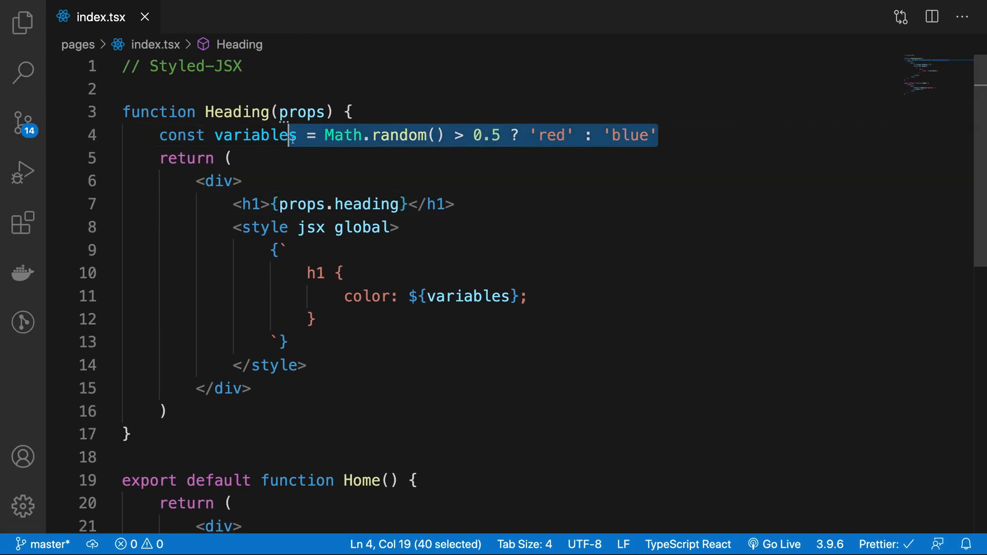
pyautogui.doubleClick(467, 296)
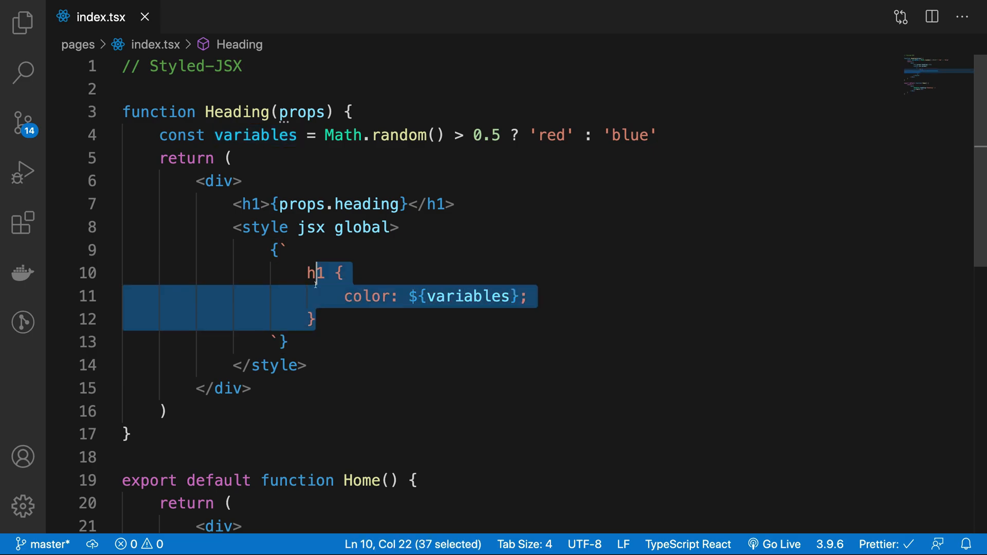
pyautogui.moveTo(344, 326)
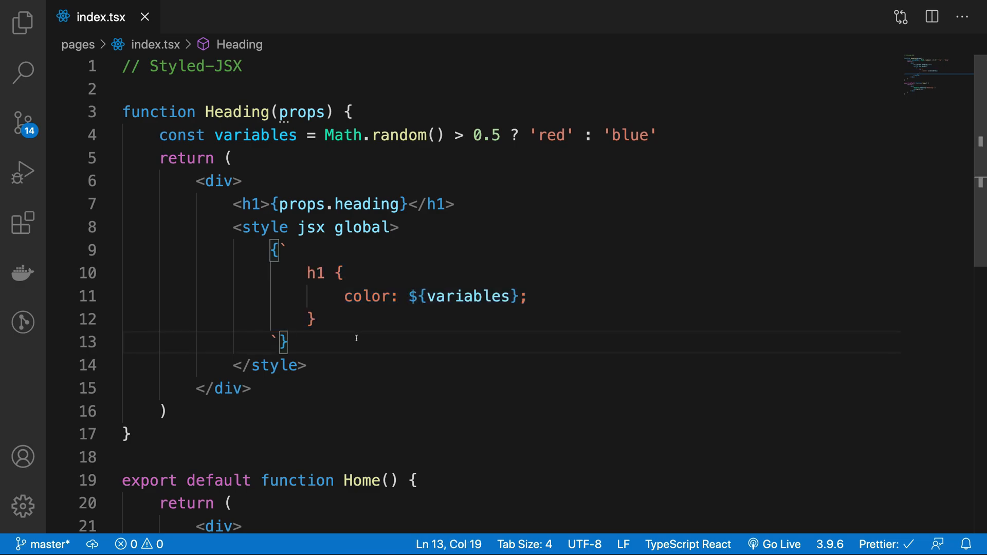
pyautogui.moveTo(323, 364)
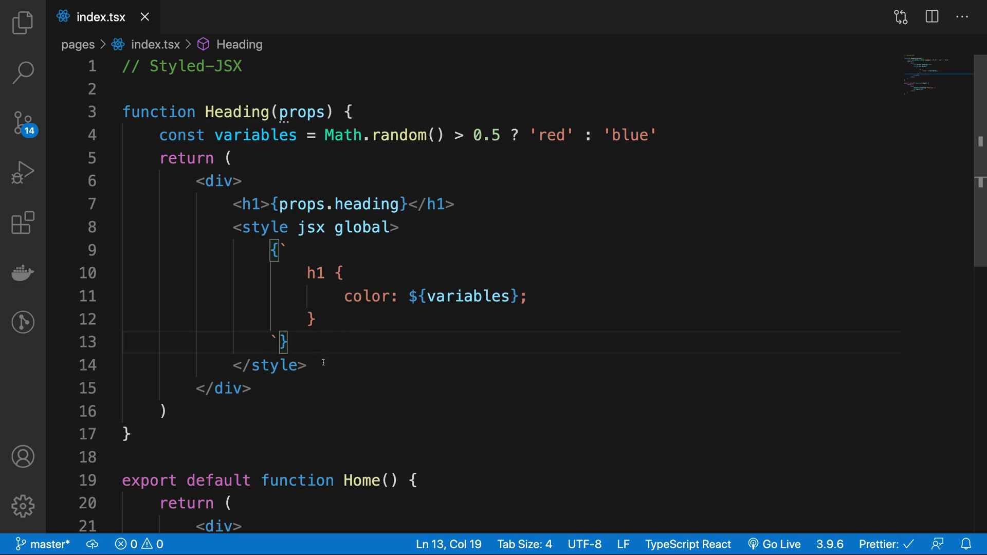
pyautogui.moveTo(234, 227); pyautogui.dragTo(306, 365)
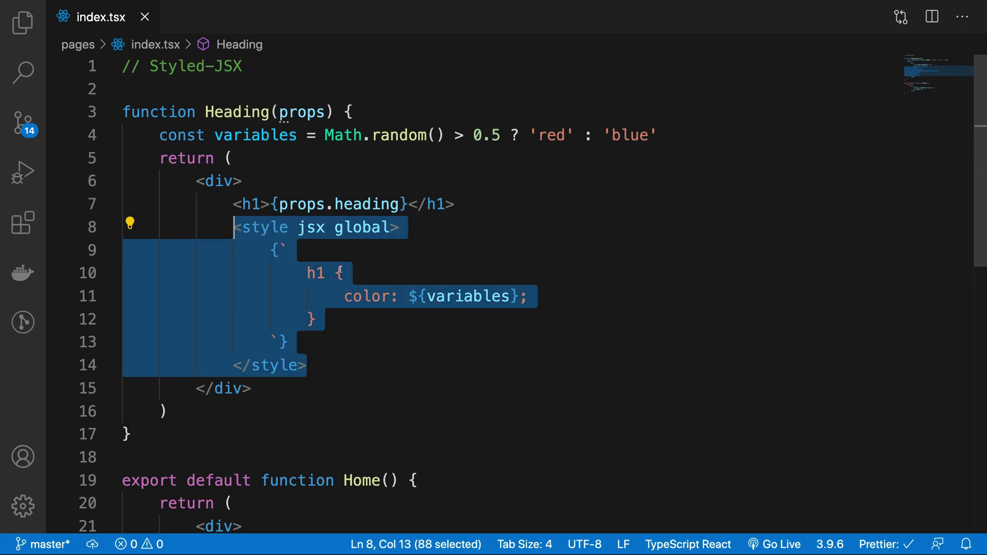